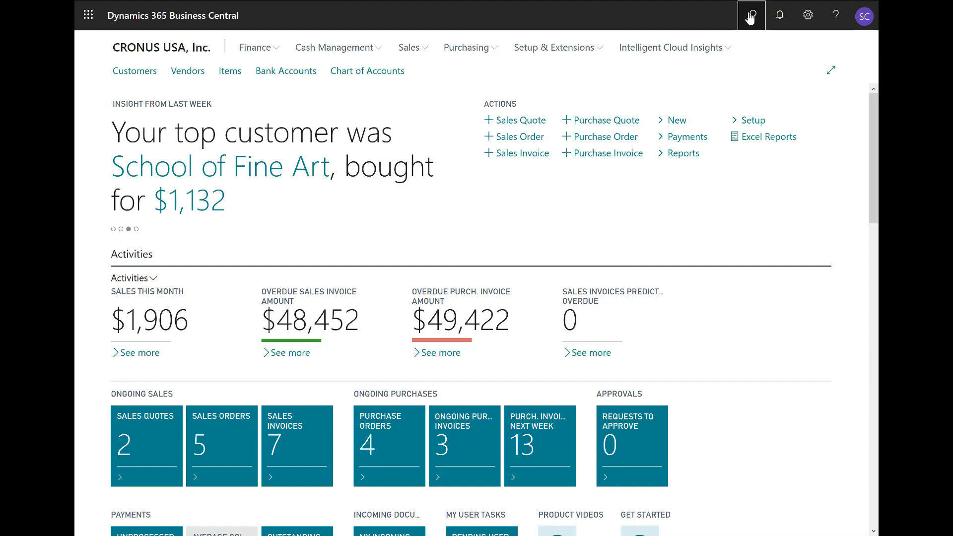
Step: Find 'accoun perio' in Tell Me and go to the Accounting Periods list
{"action": "type", "text": "accoun perio"}
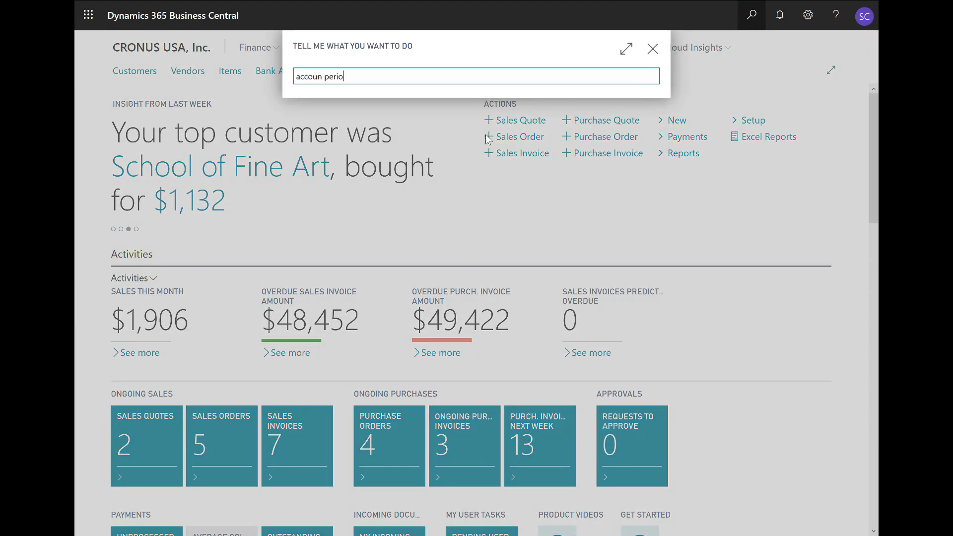
{"action": "type", "text": "accoun perio"}
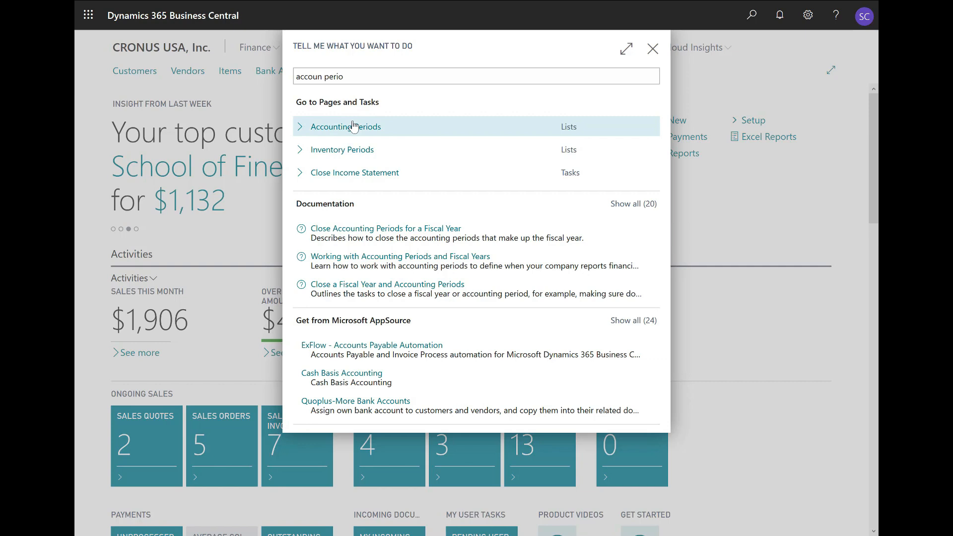
{"action": "left_click", "coordinate": [345, 126]}
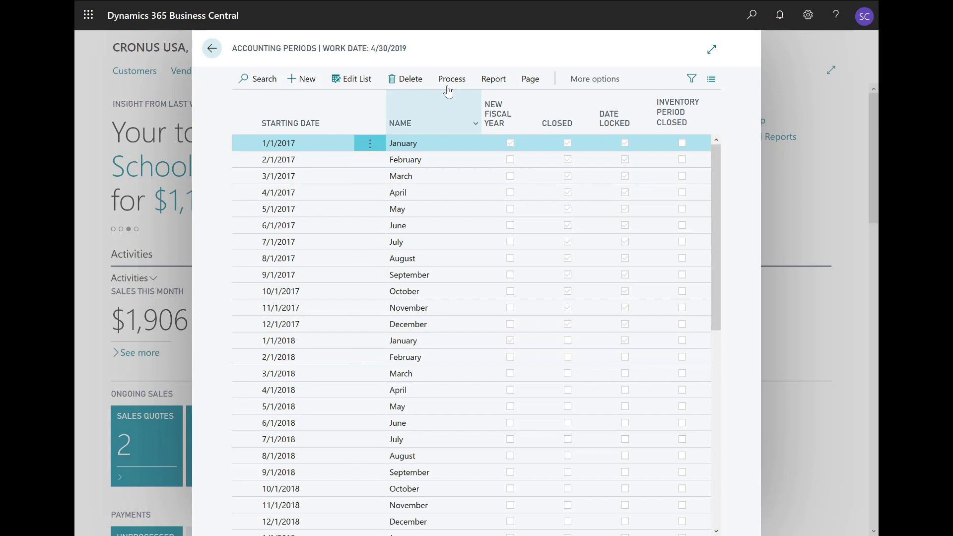
Step: Run Close Year from the Process actions and confirm closing fiscal year 2018
{"action": "left_click", "coordinate": [452, 78]}
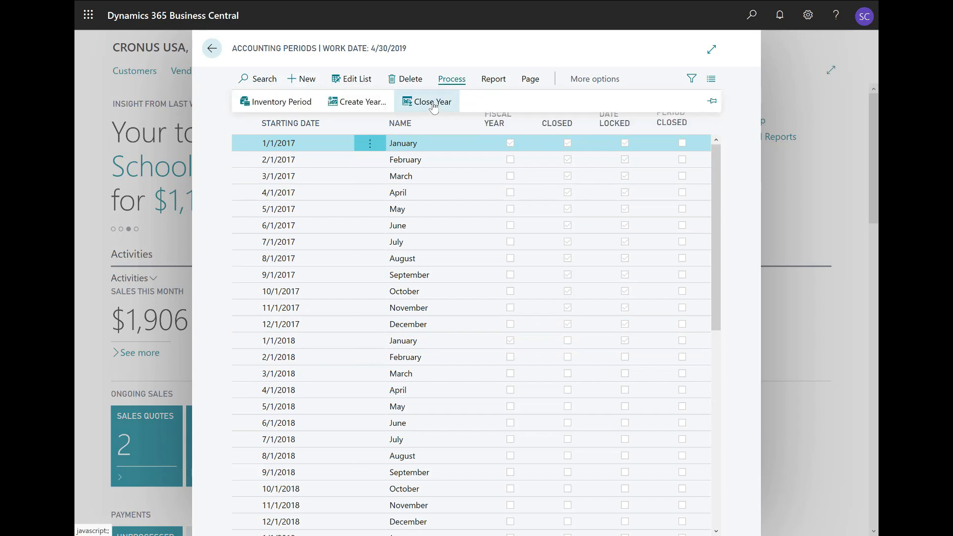
{"action": "left_click", "coordinate": [433, 101]}
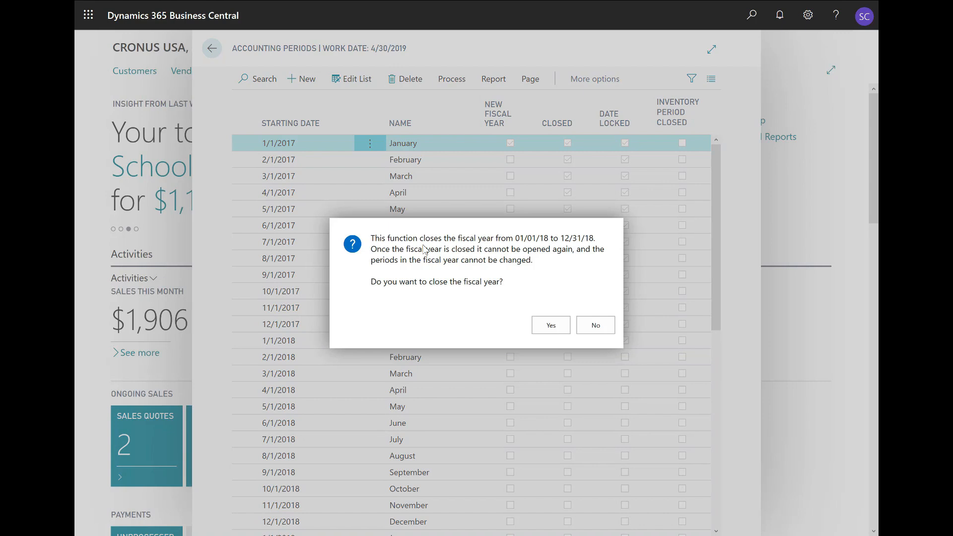
{"action": "mouse_move", "coordinate": [448, 269]}
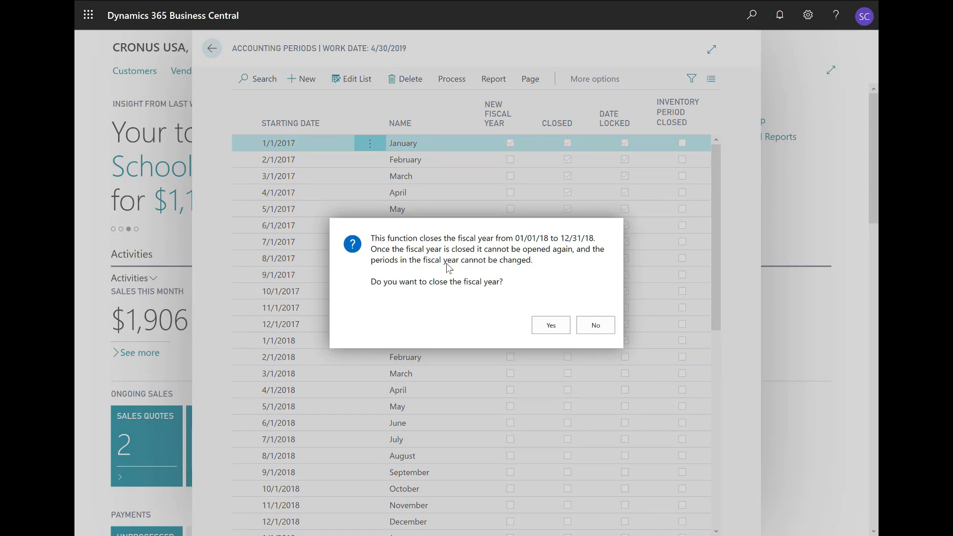
{"action": "mouse_move", "coordinate": [490, 254]}
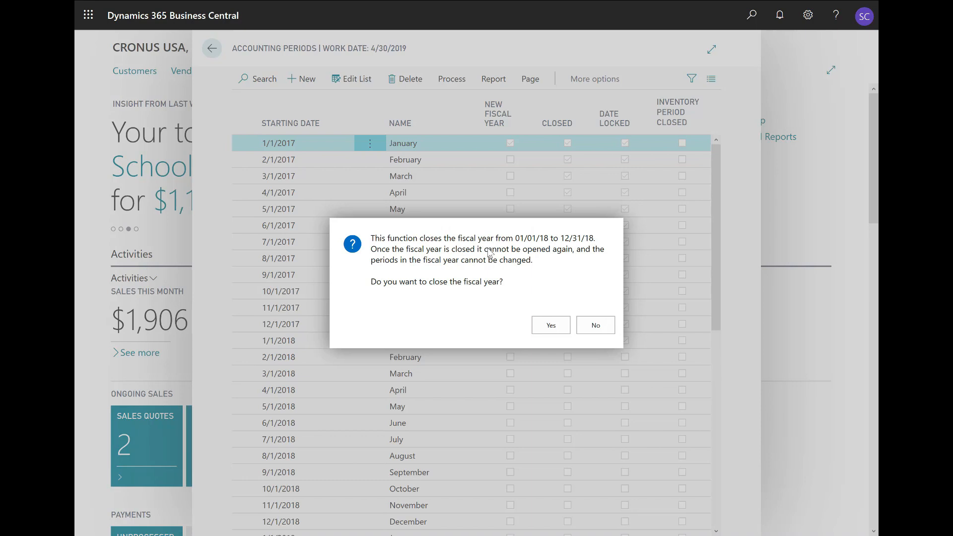
{"action": "mouse_move", "coordinate": [550, 325]}
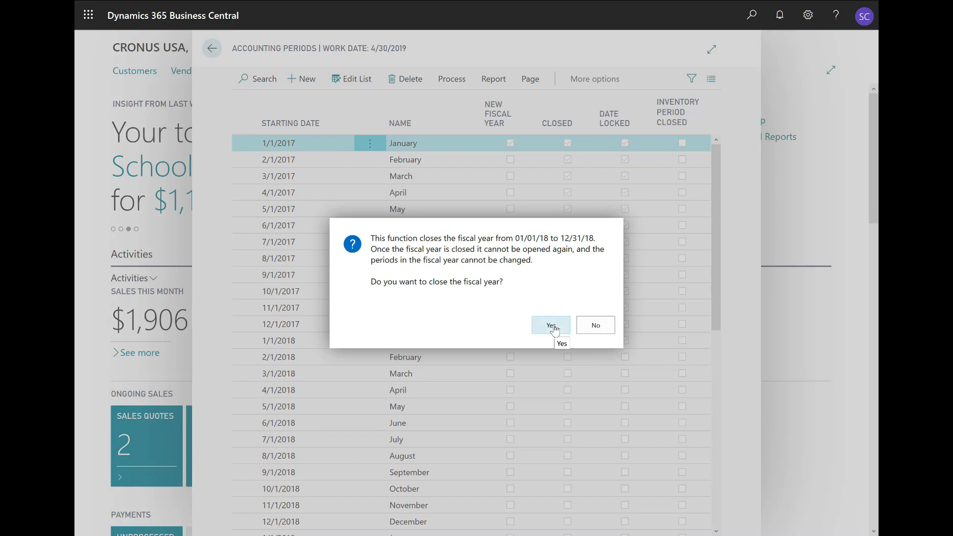
{"action": "left_click", "coordinate": [549, 325]}
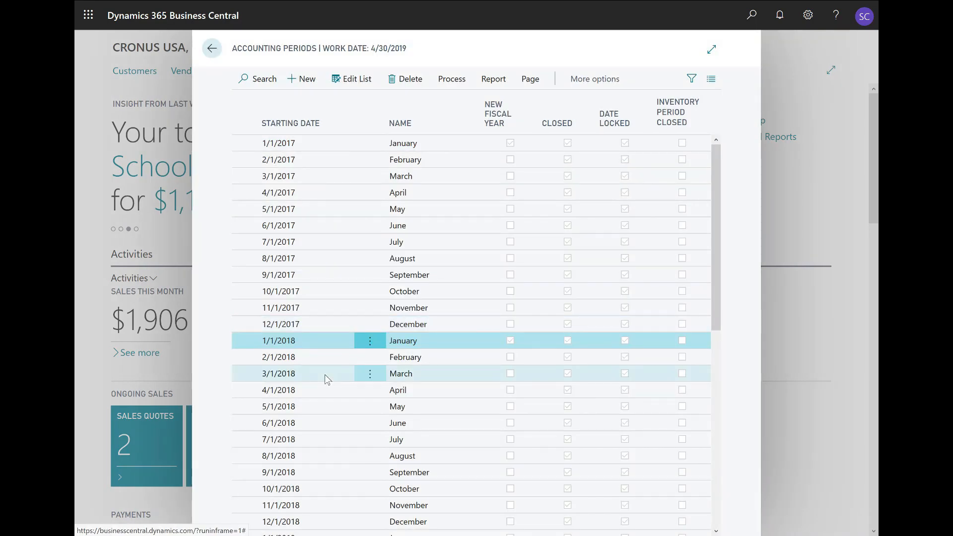
Step: Review the closed, date-locked 2018 periods and return to the Role Center home
{"action": "scroll", "scroll_direction": "down", "scroll_amount": 3}
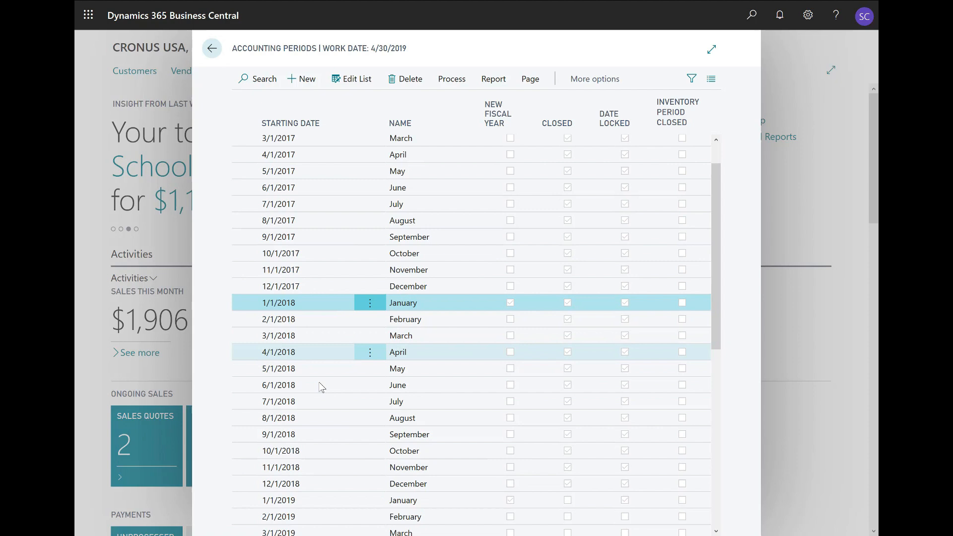
{"action": "scroll", "scroll_direction": "down", "scroll_amount": 3}
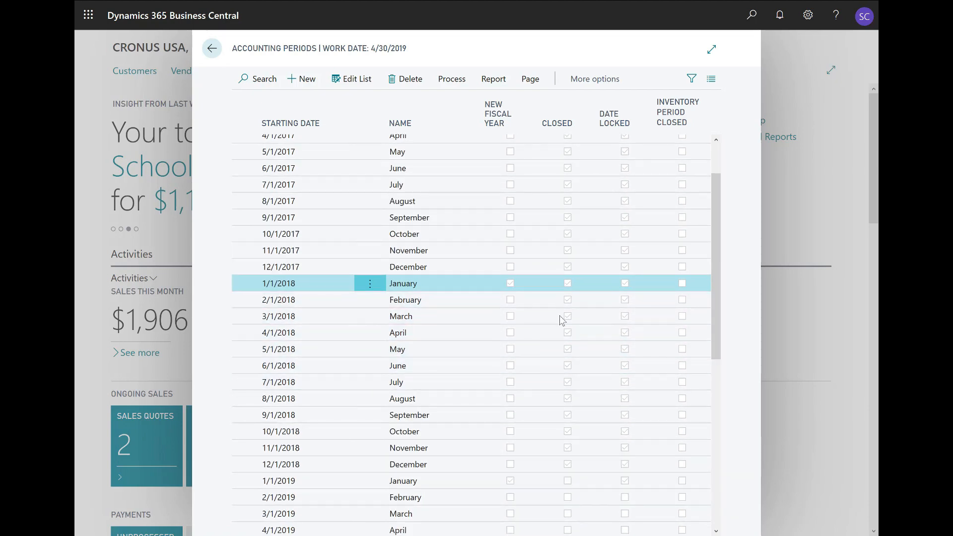
{"action": "left_click", "coordinate": [397, 333]}
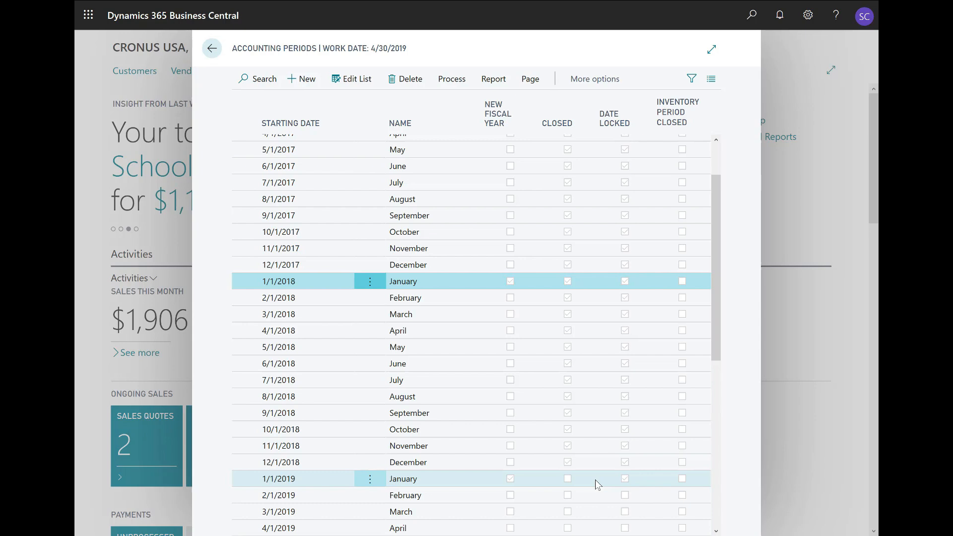
{"action": "left_click", "coordinate": [211, 48]}
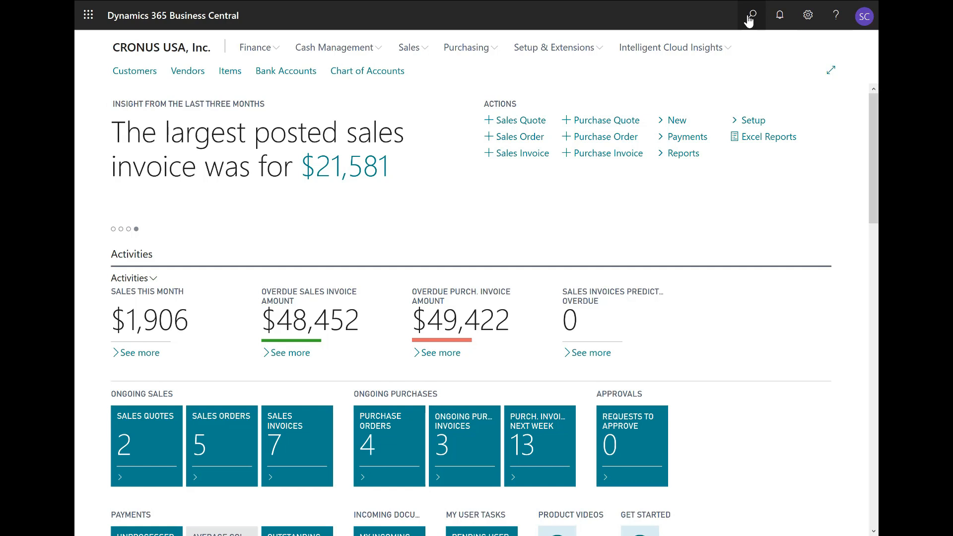
Step: Start Close Income Statement via Tell Me 'clo' and keep Balance for retained earnings posting
{"action": "type", "text": "clo"}
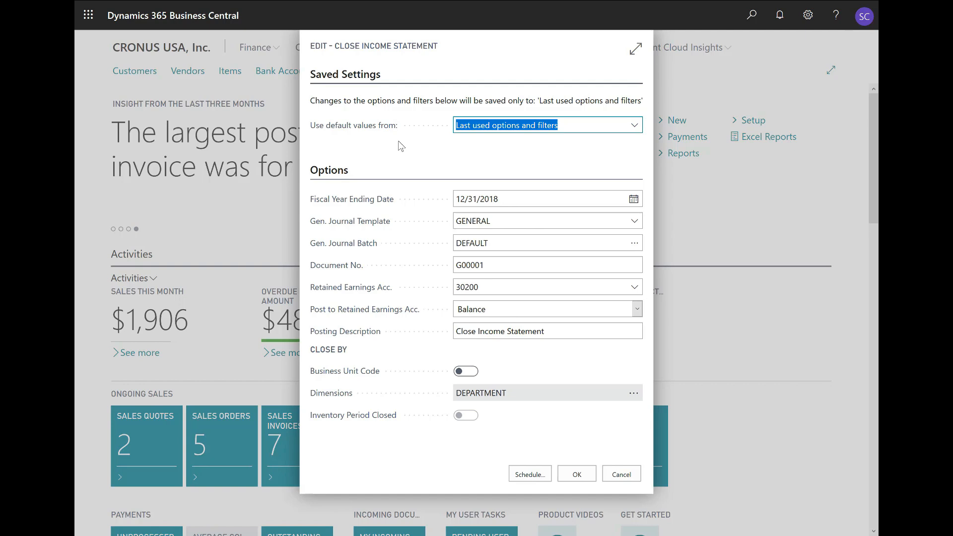
{"action": "mouse_move", "coordinate": [400, 146]}
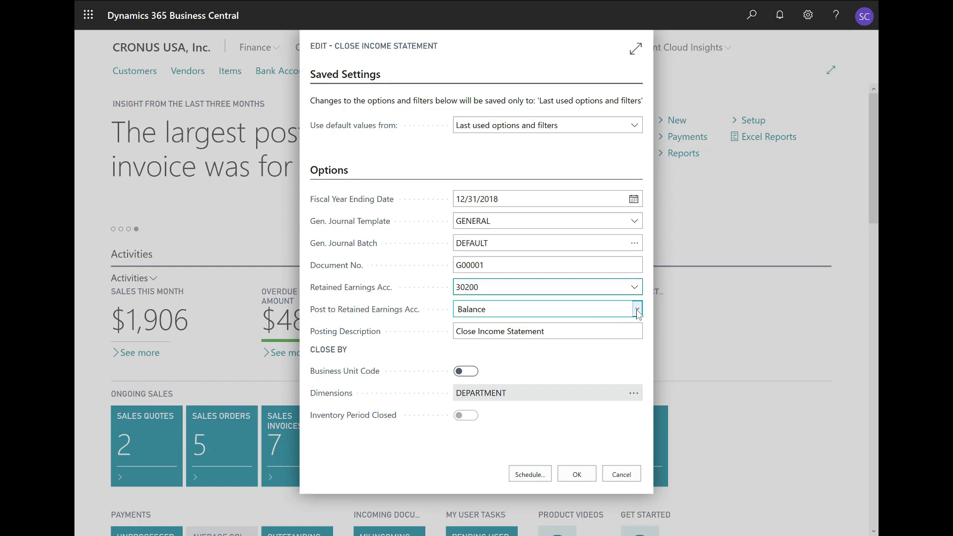
{"action": "left_click", "coordinate": [636, 309]}
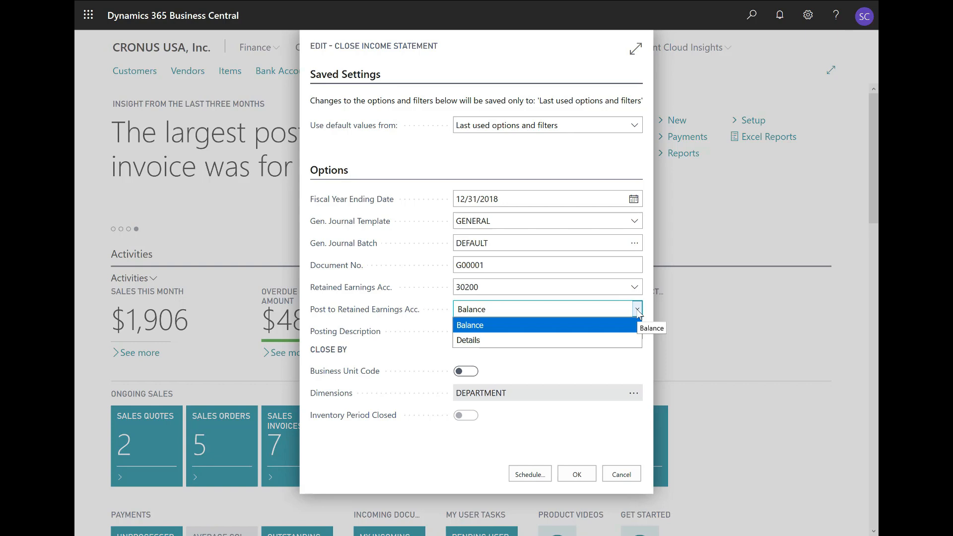
{"action": "left_click", "coordinate": [469, 326]}
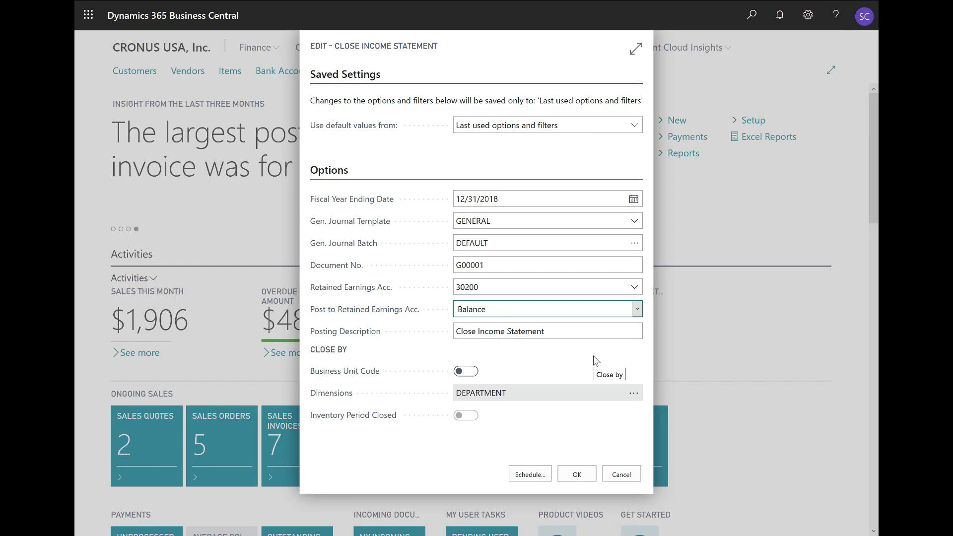
{"action": "mouse_move", "coordinate": [543, 364]}
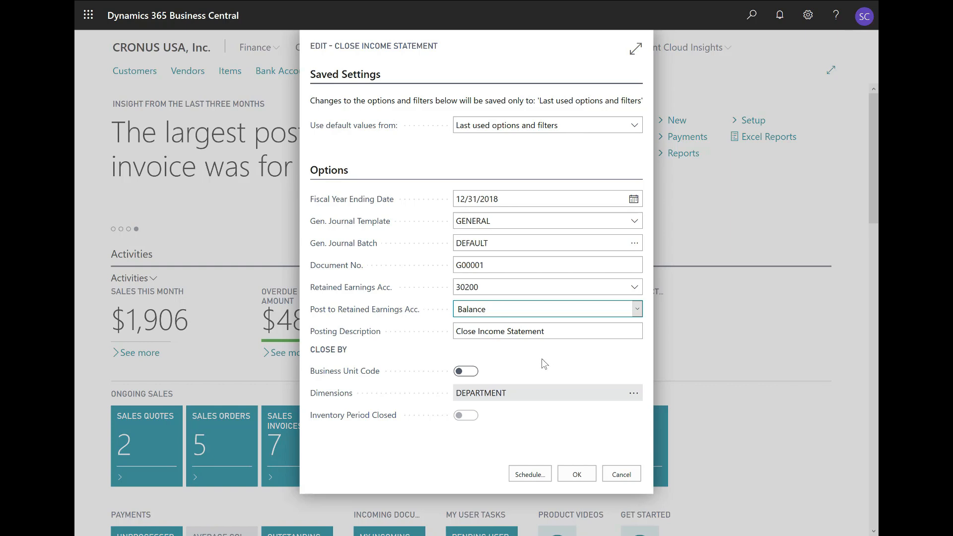
{"action": "mouse_move", "coordinate": [443, 355]}
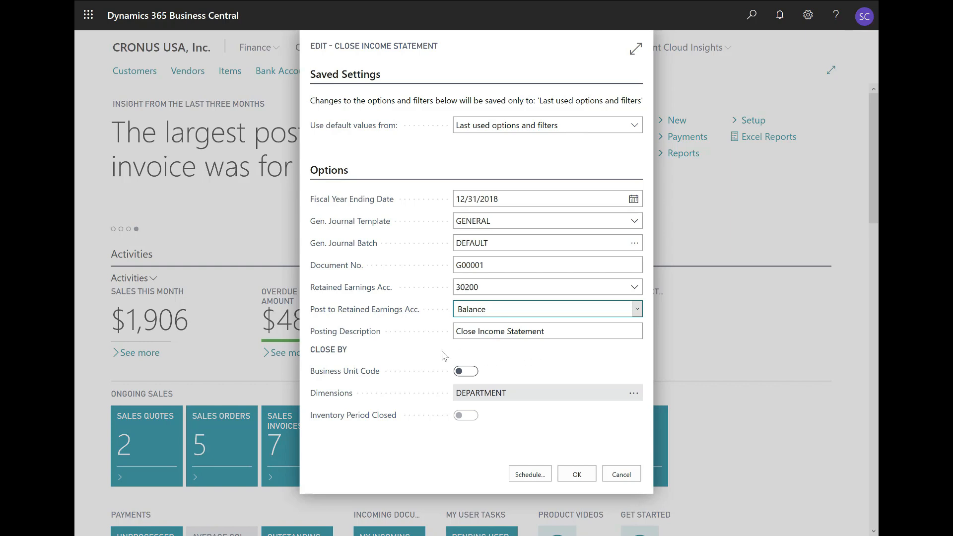
{"action": "mouse_move", "coordinate": [425, 364]}
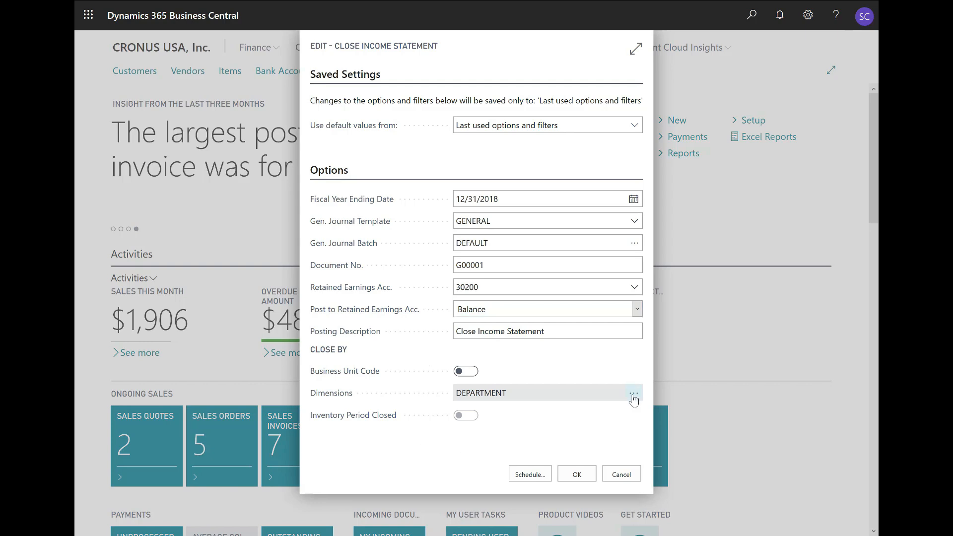
Step: Confirm the DEPARTMENT dimension, run Close Income Statement and dismiss the lines-created message
{"action": "left_click", "coordinate": [635, 393]}
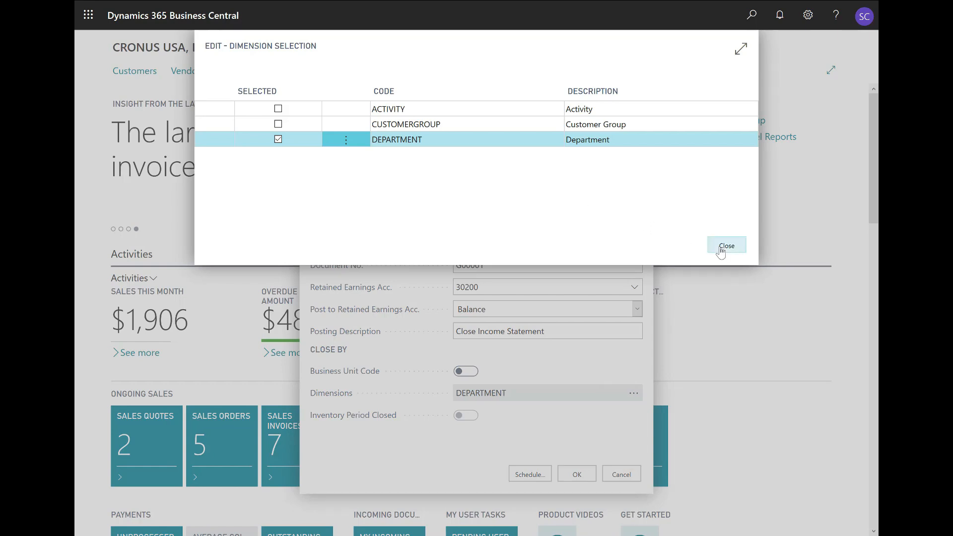
{"action": "left_click", "coordinate": [727, 245]}
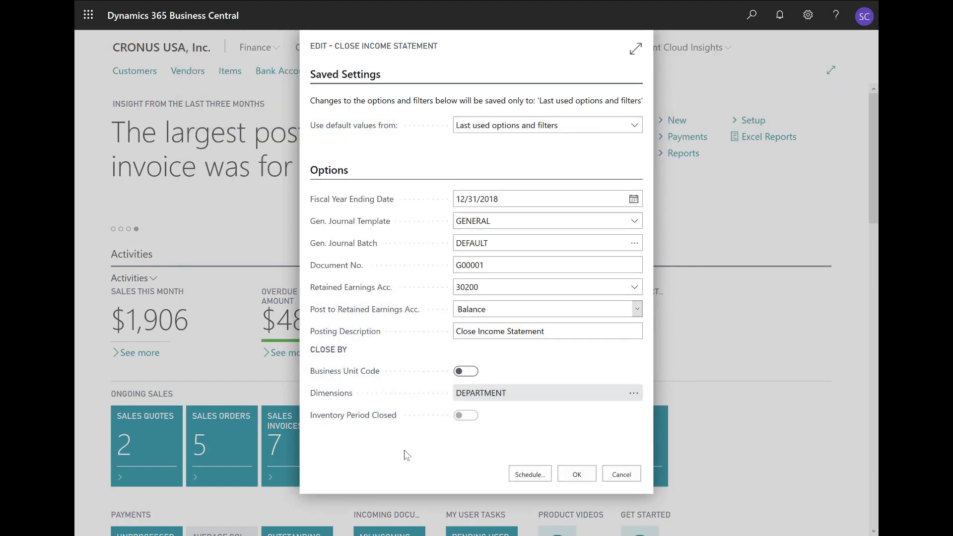
{"action": "mouse_move", "coordinate": [406, 445]}
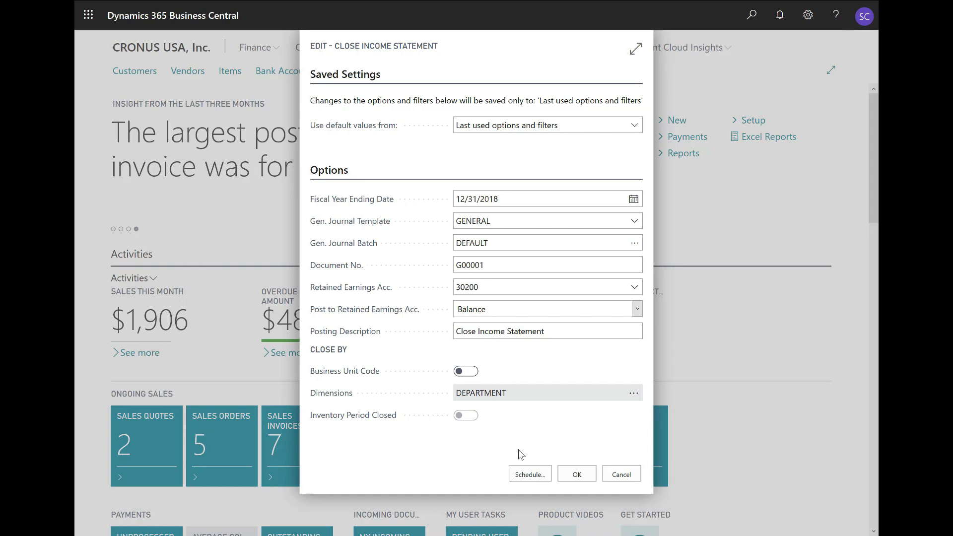
{"action": "left_click", "coordinate": [575, 474]}
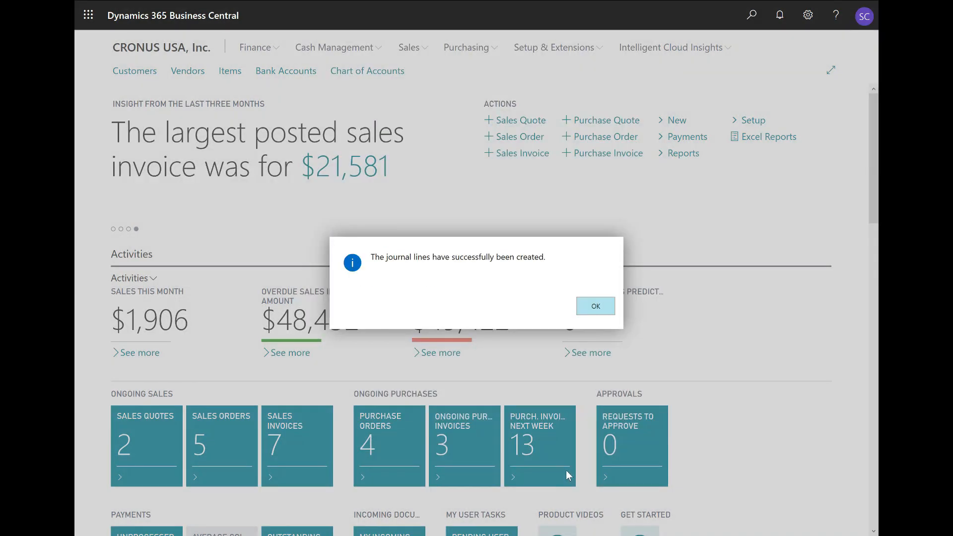
{"action": "mouse_move", "coordinate": [750, 326]}
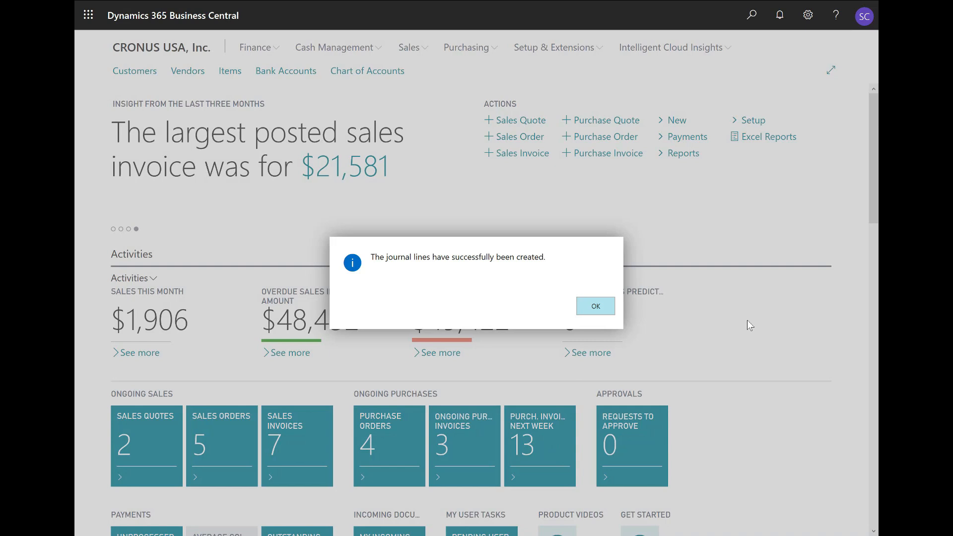
{"action": "left_click", "coordinate": [594, 305]}
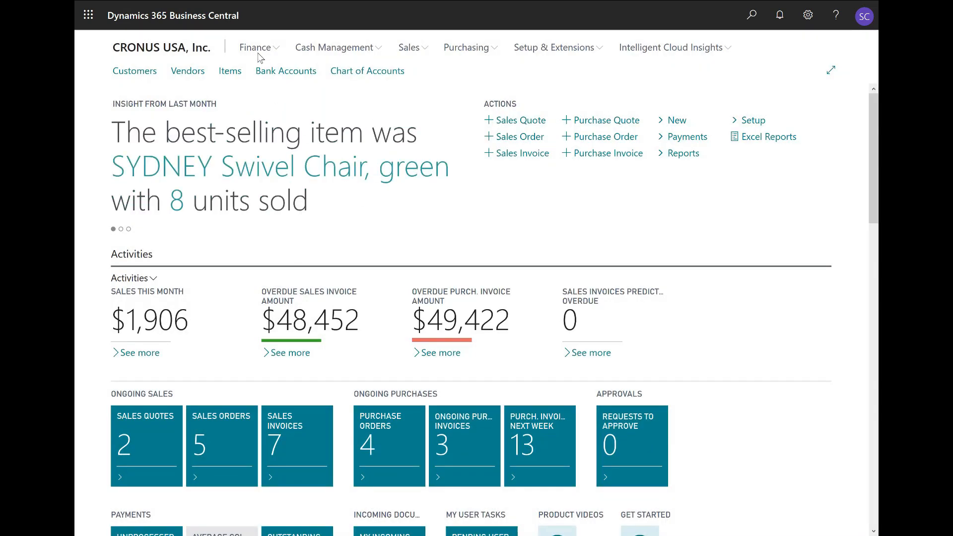
Step: Go to the General Journals batch list from the Finance area
{"action": "left_click", "coordinate": [255, 48]}
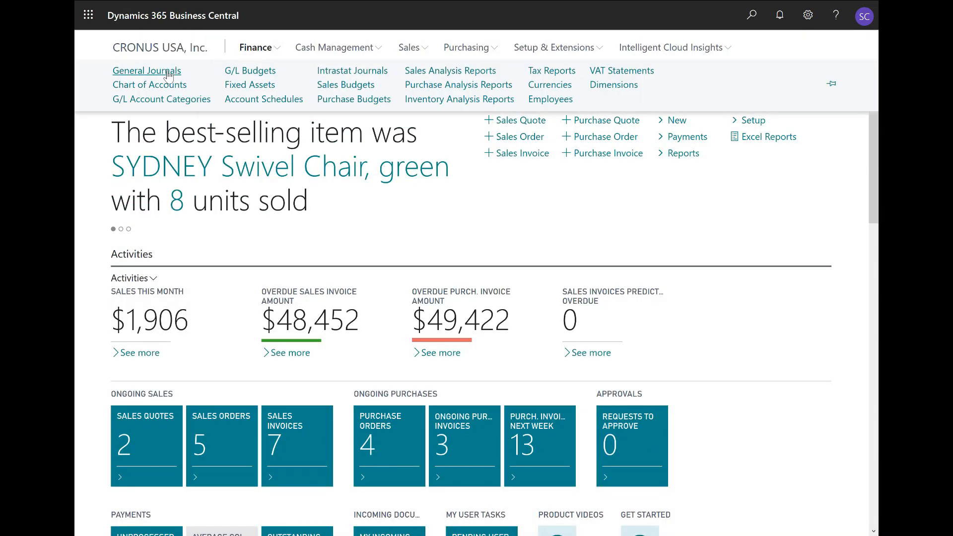
{"action": "left_click", "coordinate": [146, 71]}
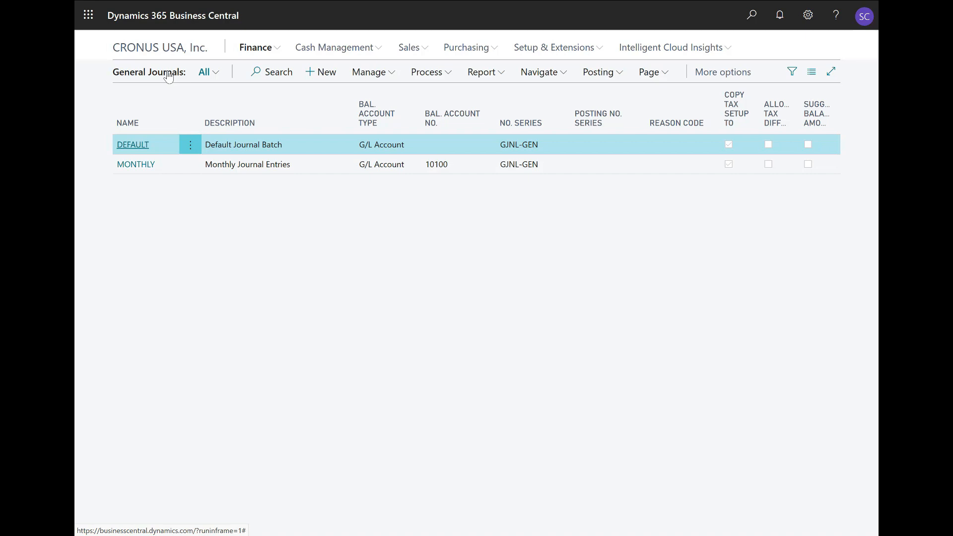
{"action": "mouse_move", "coordinate": [132, 145]}
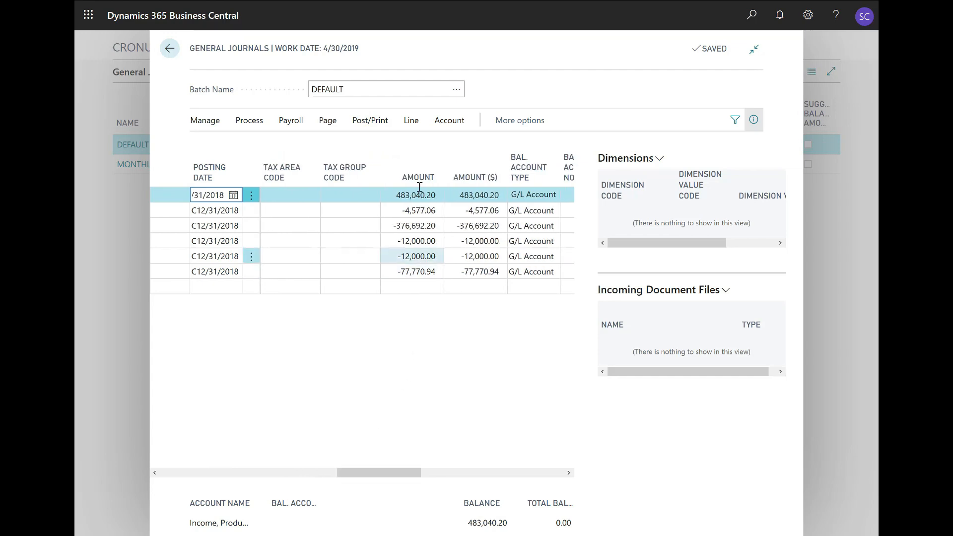
Step: Show the DEFAULT batch's six closing lines dated 12/31/2018, ending with Retained Earnings 30200
{"action": "left_click", "coordinate": [416, 271]}
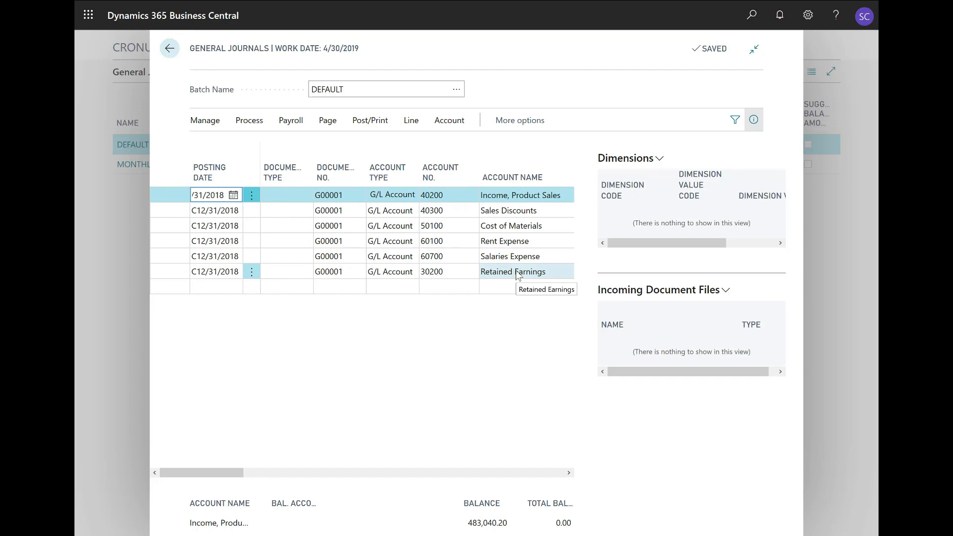
{"action": "mouse_move", "coordinate": [359, 271]}
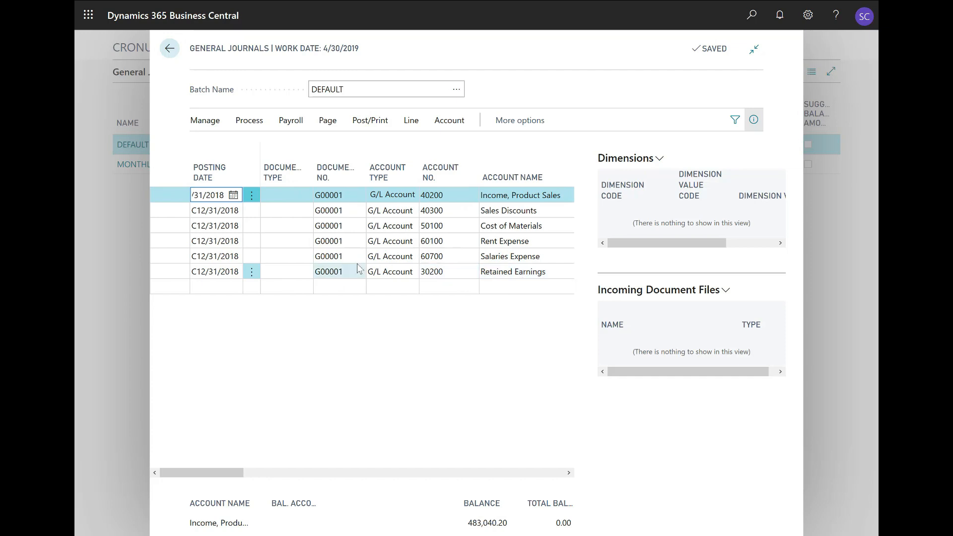